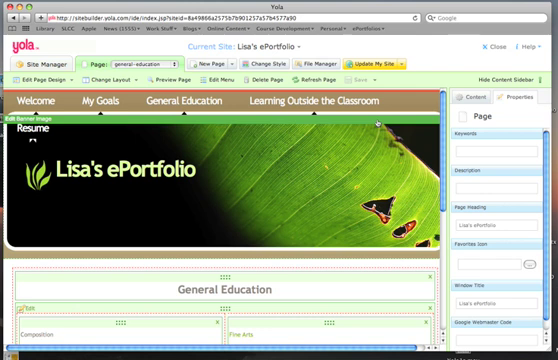
pyautogui.moveTo(348, 184)
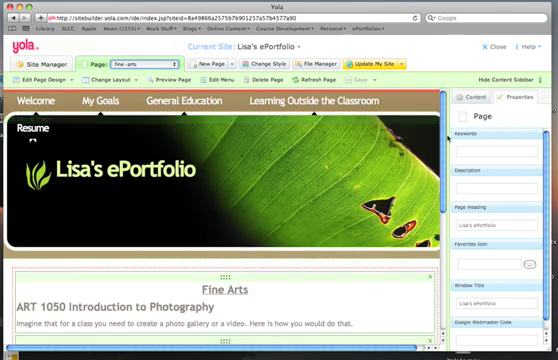
# Step: Scroll the Fine Arts page to review the ART 1050 intro and Reflection text
pyautogui.scroll(-3)
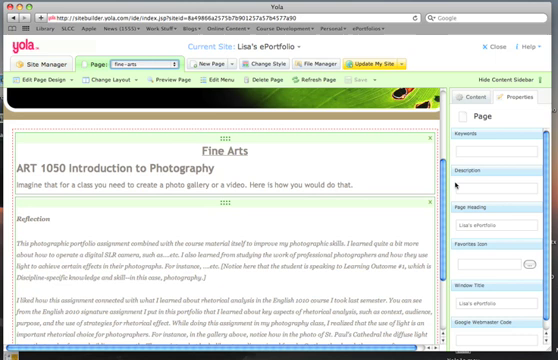
pyautogui.scroll(-3)
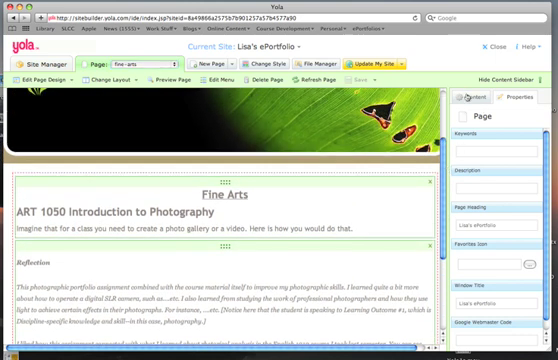
# Step: Place a Flickr Lightbox gallery below the intro, fill its properties and choose a thumbnail size
pyautogui.click(470, 100)
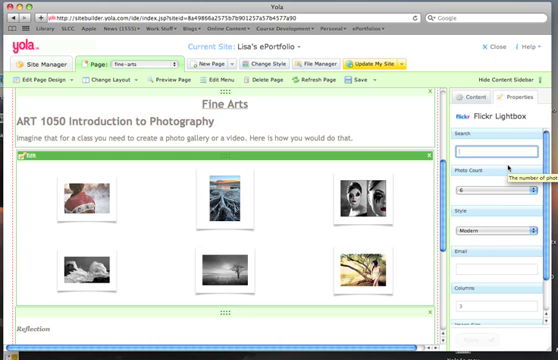
pyautogui.write('and')
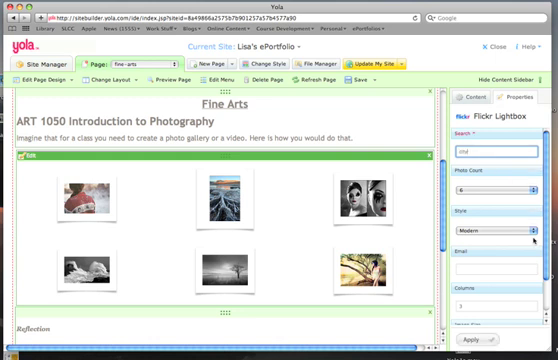
pyautogui.click(504, 228)
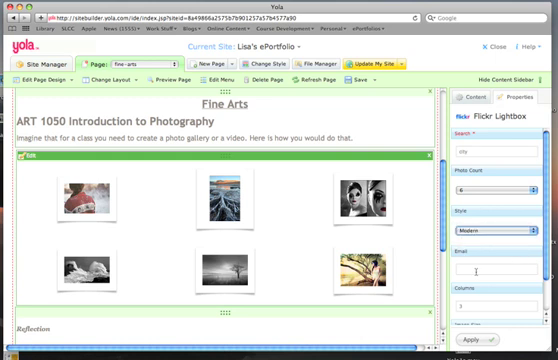
pyautogui.click(500, 272)
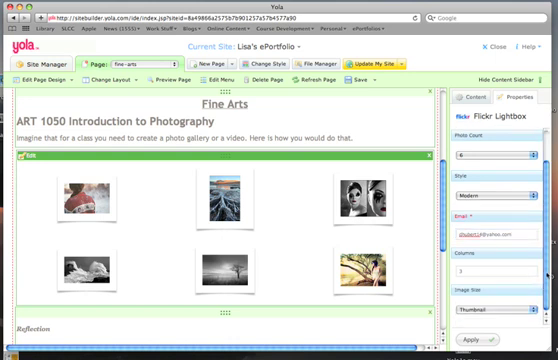
pyautogui.click(504, 304)
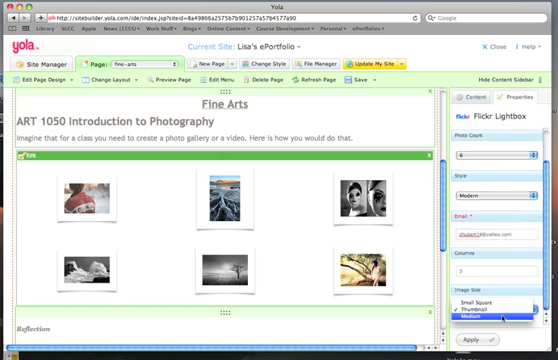
pyautogui.click(484, 312)
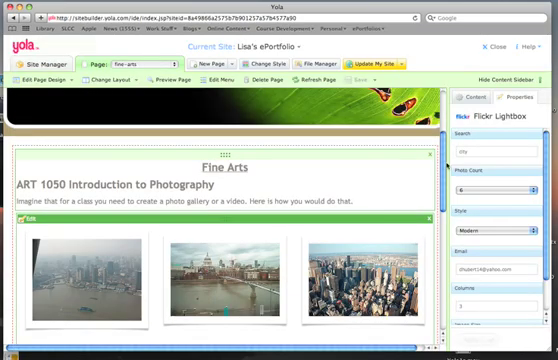
# Step: Scroll down to check the city skyline photos shown in the gallery
pyautogui.scroll(-3)
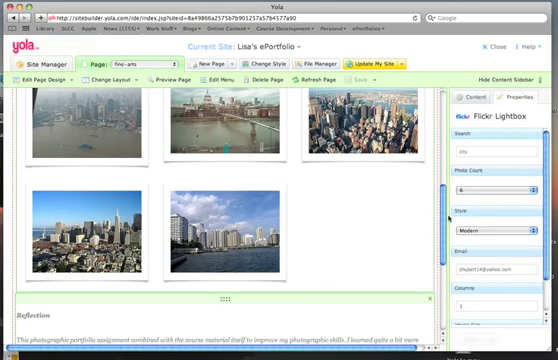
pyautogui.scroll(-3)
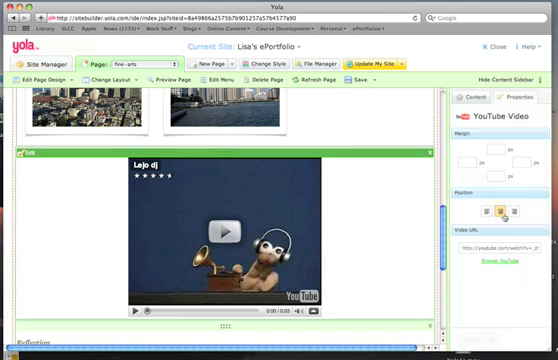
# Step: Select the new YouTube video block and focus its video URL field
pyautogui.click(502, 208)
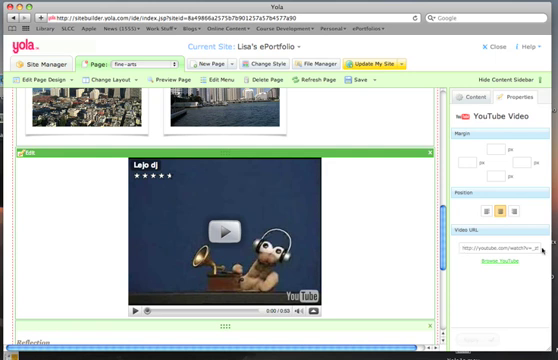
pyautogui.click(486, 268)
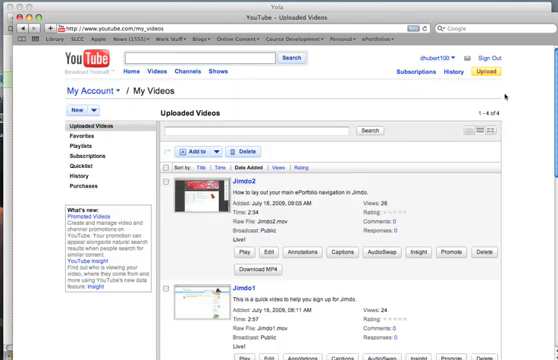
# Step: Scroll the Uploaded Videos list on YouTube's My Videos page
pyautogui.scroll(-3)
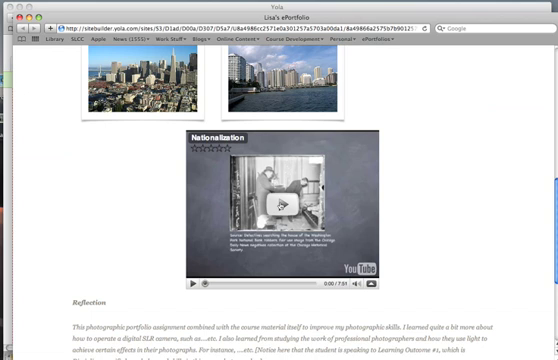
# Step: Play the embedded photography video on the live Fine Arts page
pyautogui.click(276, 210)
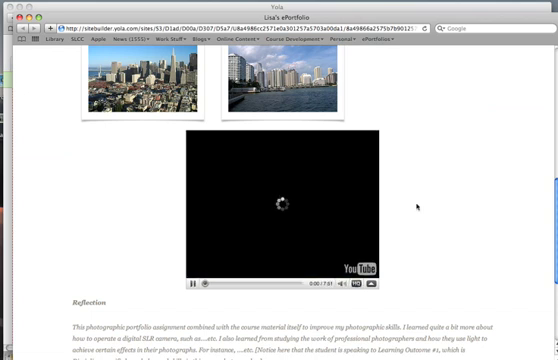